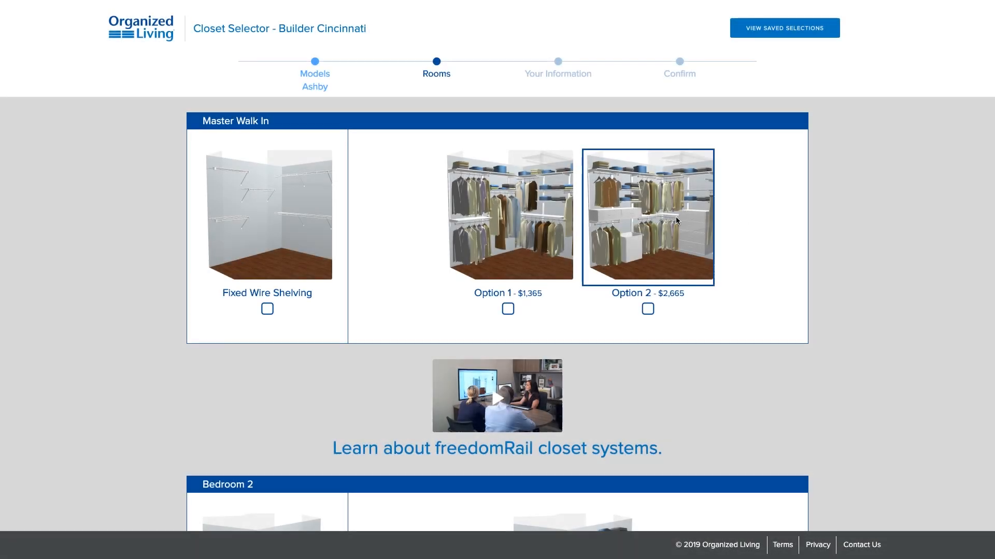
Step: Open the Master Walk In Option 2 ($2,665) closet design in its 3D preview
click(647, 216)
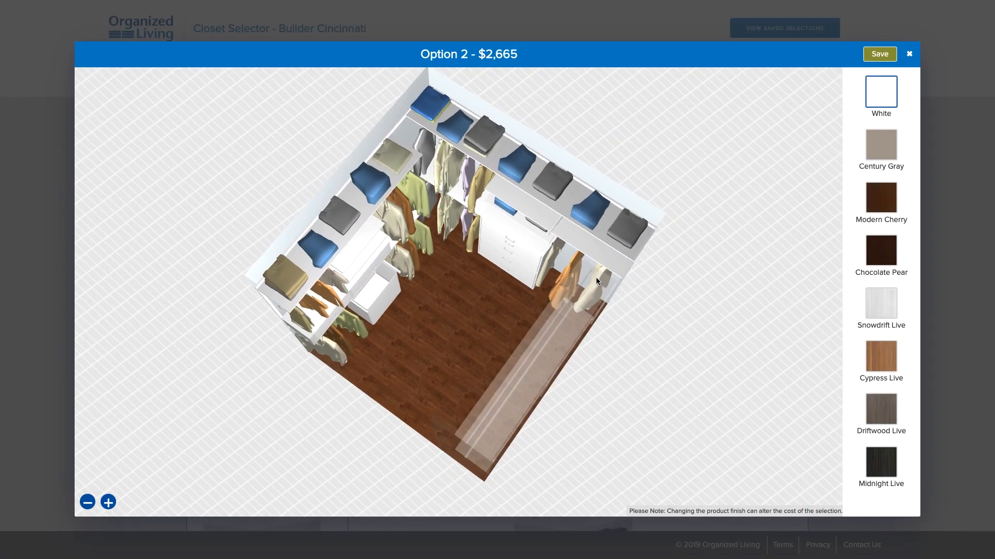